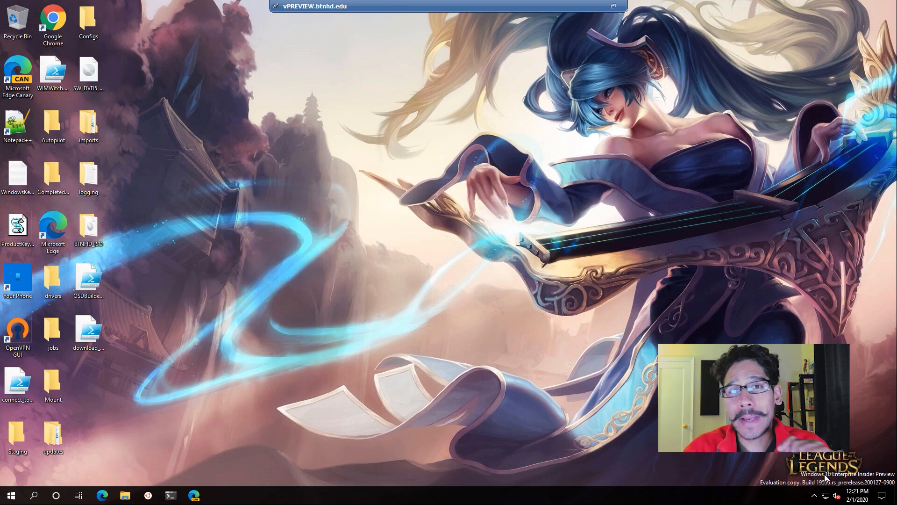
# - Bring up the Run prompt and dismiss the Windows version information window
pyautogui.rightClick(10, 496)
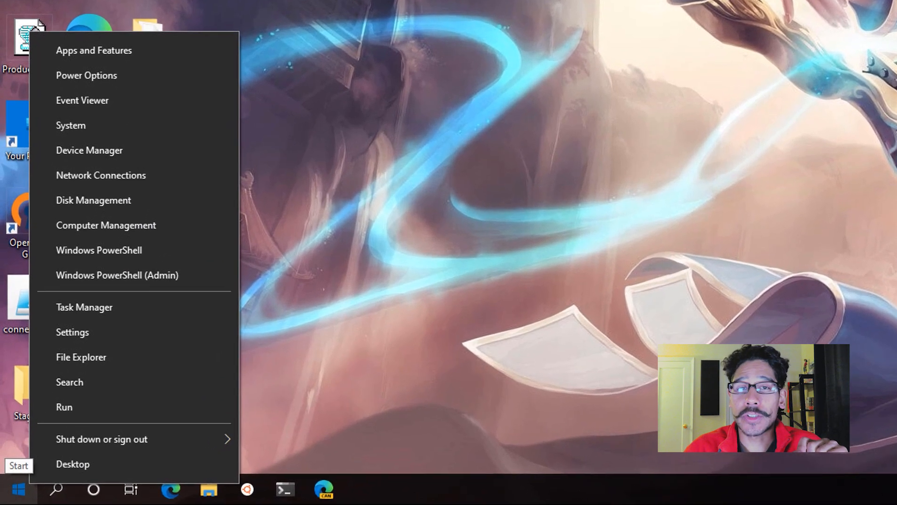
pyautogui.click(64, 406)
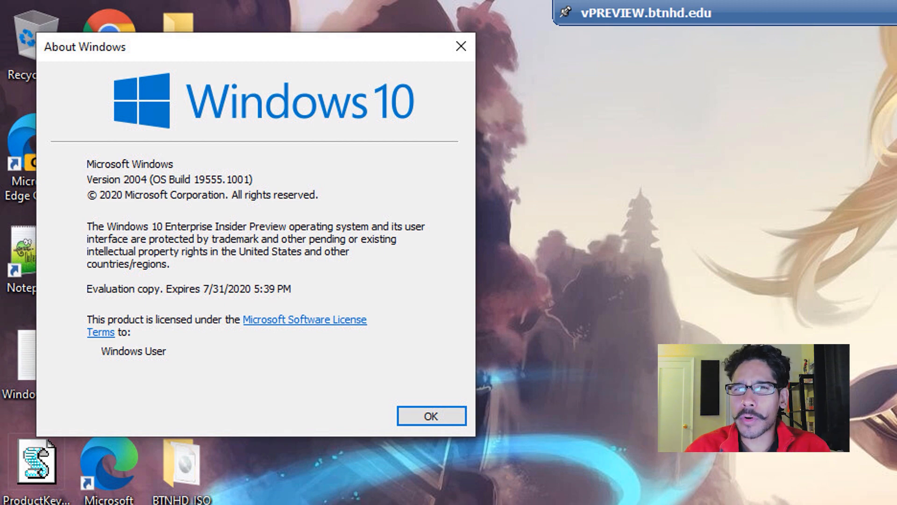
pyautogui.click(15, 491)
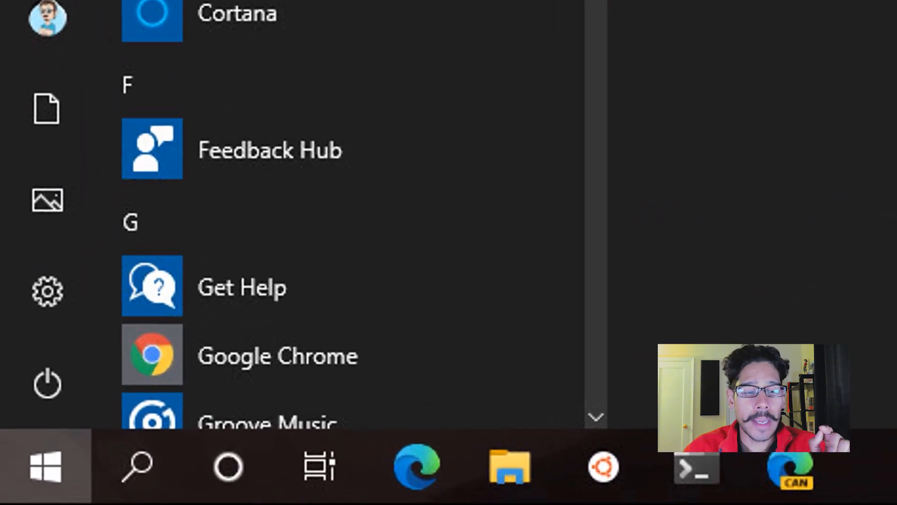
# - Switch 'Sync across devices' to Off on the System > Clipboard settings page
pyautogui.click(48, 291)
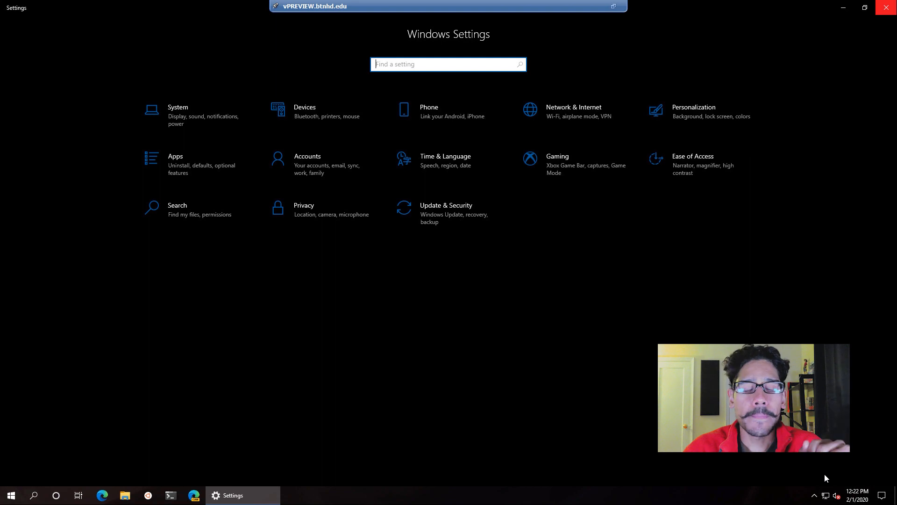
pyautogui.click(177, 112)
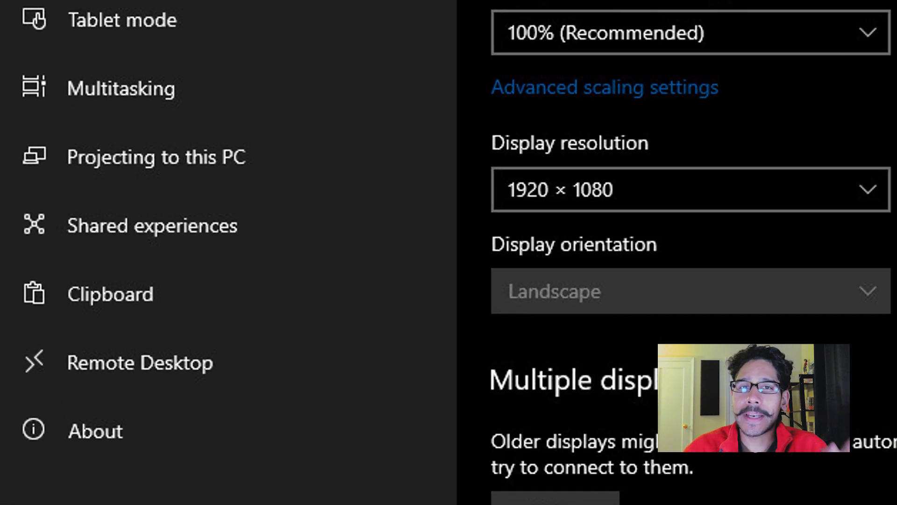
pyautogui.click(110, 293)
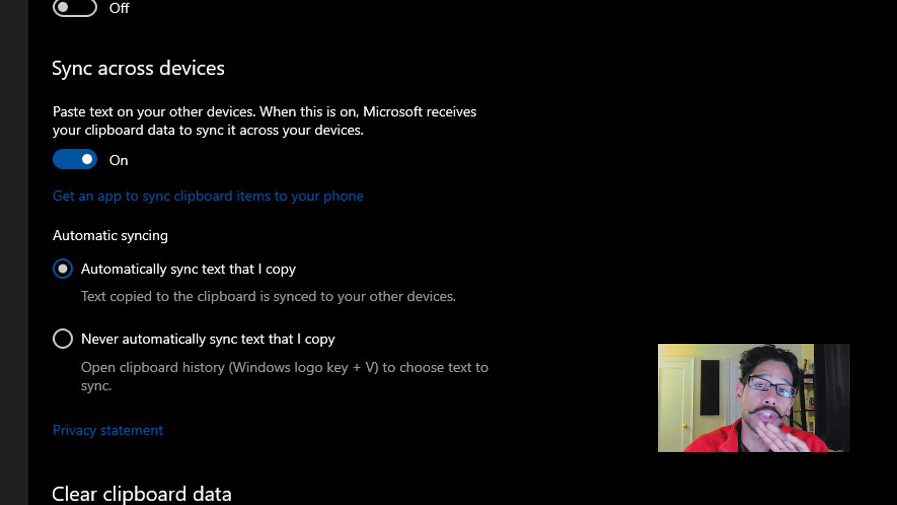
pyautogui.click(74, 160)
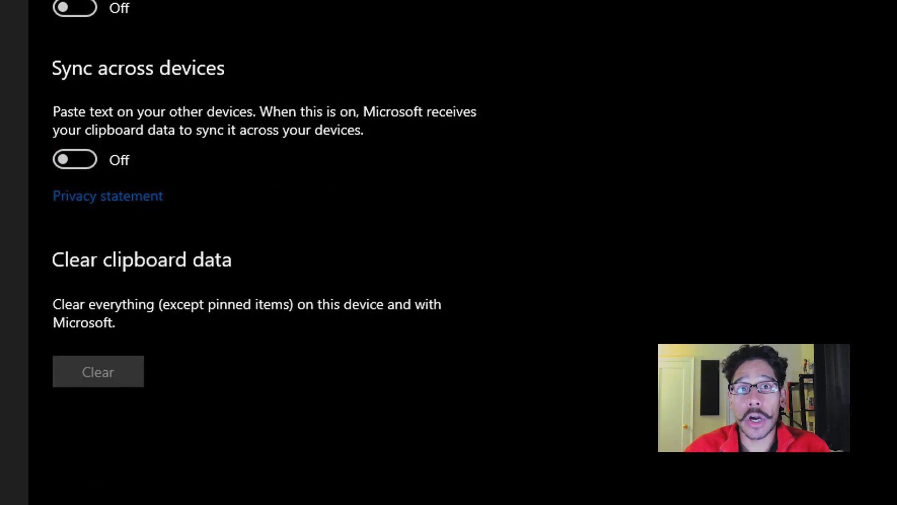
pyautogui.scroll(-3)
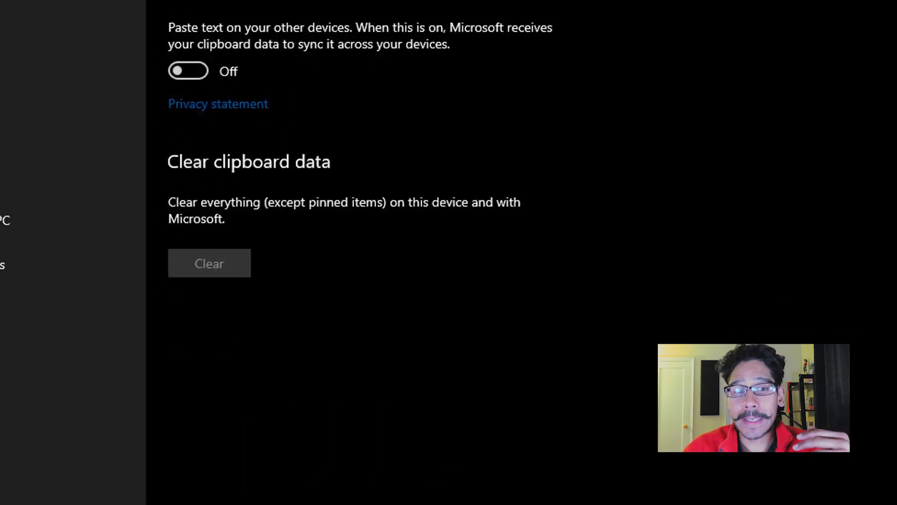
# - Launch regedit from the Run prompt and approve the User Account Control request
pyautogui.rightClick(20, 487)
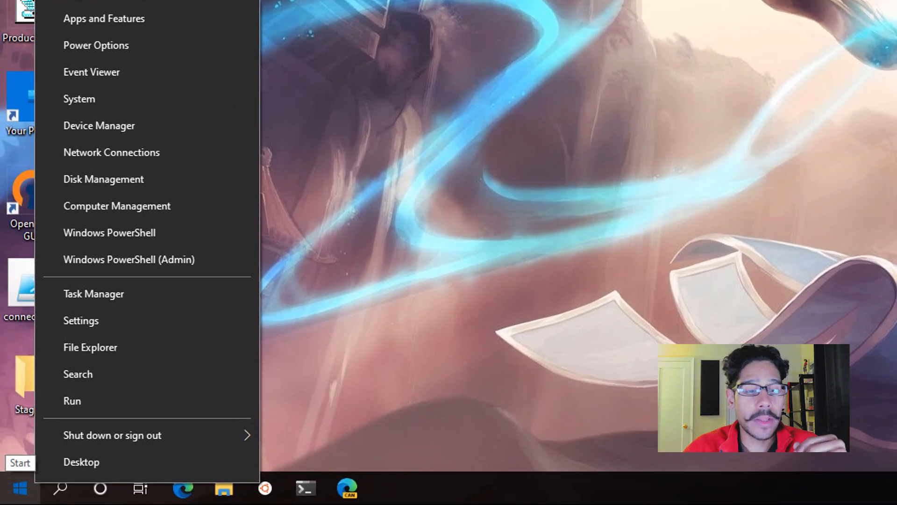
pyautogui.click(72, 400)
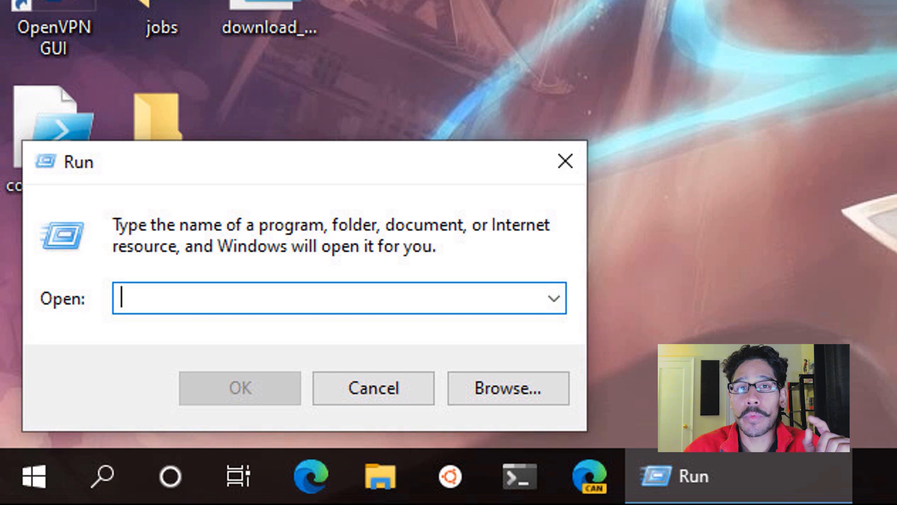
pyautogui.write('regedit')
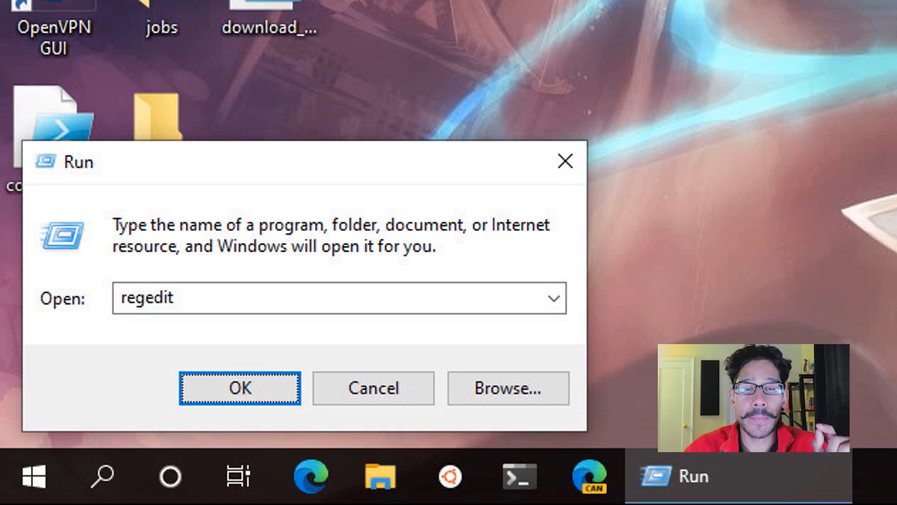
pyautogui.click(239, 387)
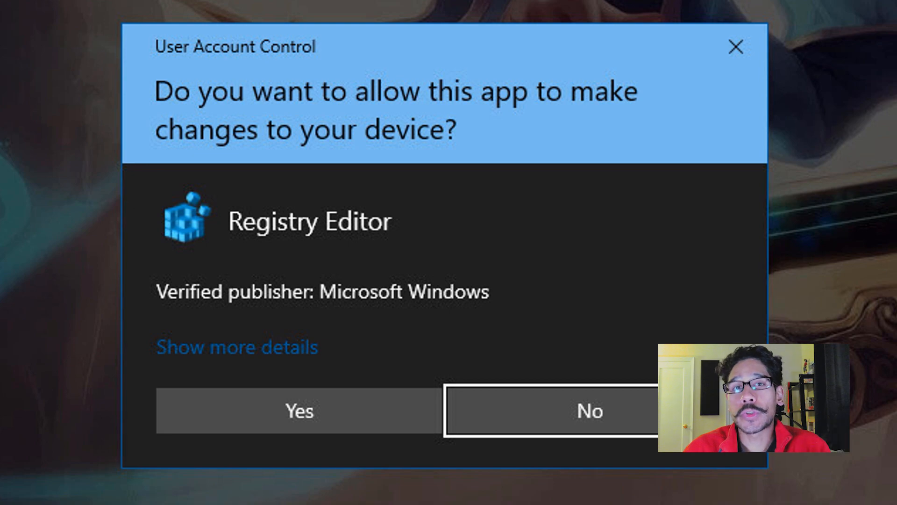
pyautogui.click(298, 411)
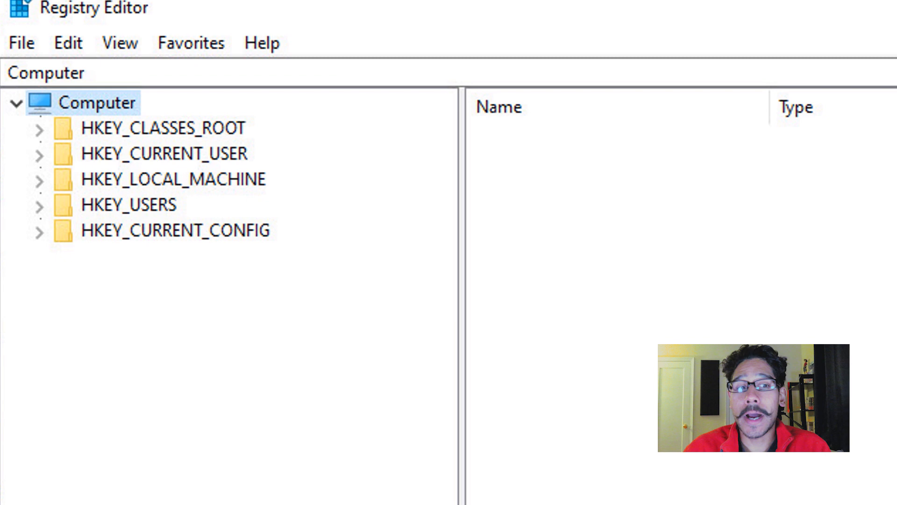
# - Go to Computer\HKEY_LOCAL_MACHINE\SOFTWARE\Policies\Microsoft\Windows\System via the address bar
pyautogui.write('Computer\\HKEY_LOCAL_MACHINE\\SOFTWARE\\Policies\\Microsoft\\Windows\\System')
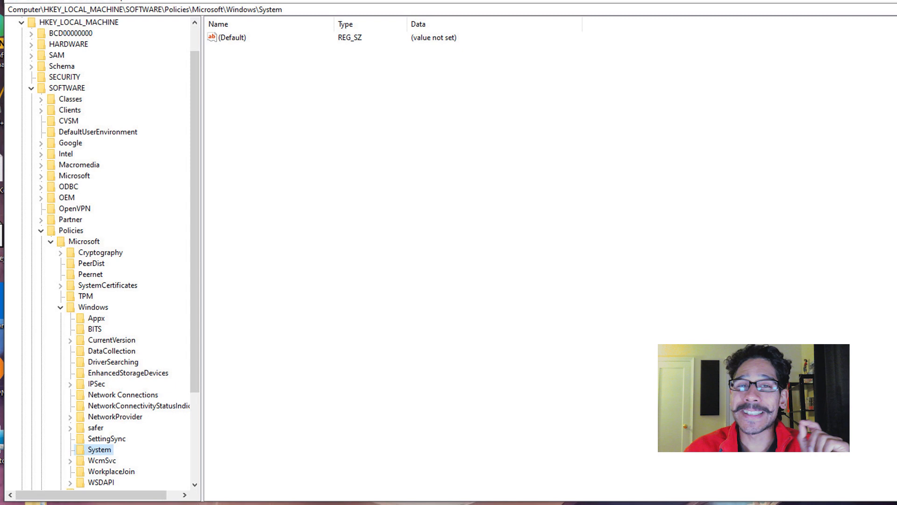
# - Create DWORD (32-bit) value 'AllowCrossDeviceClipboard' under System and confirm its data is 0
pyautogui.rightClick(98, 449)
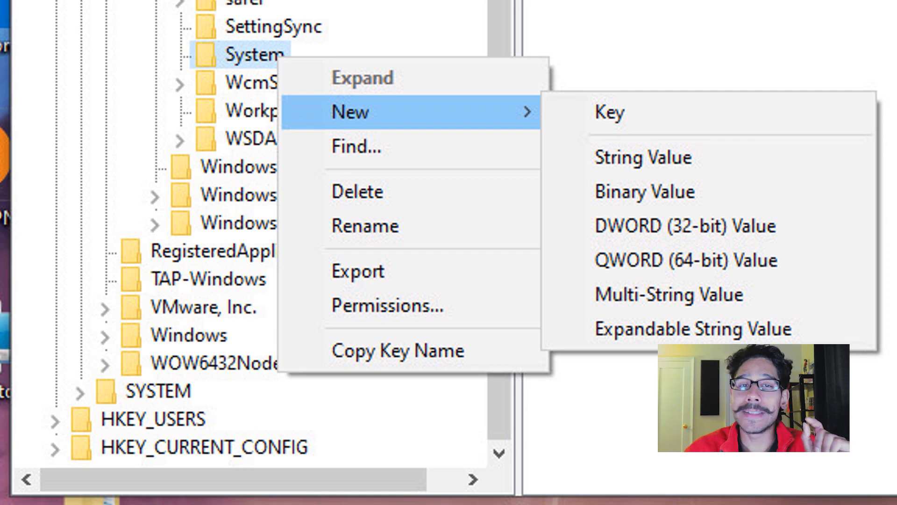
pyautogui.click(680, 225)
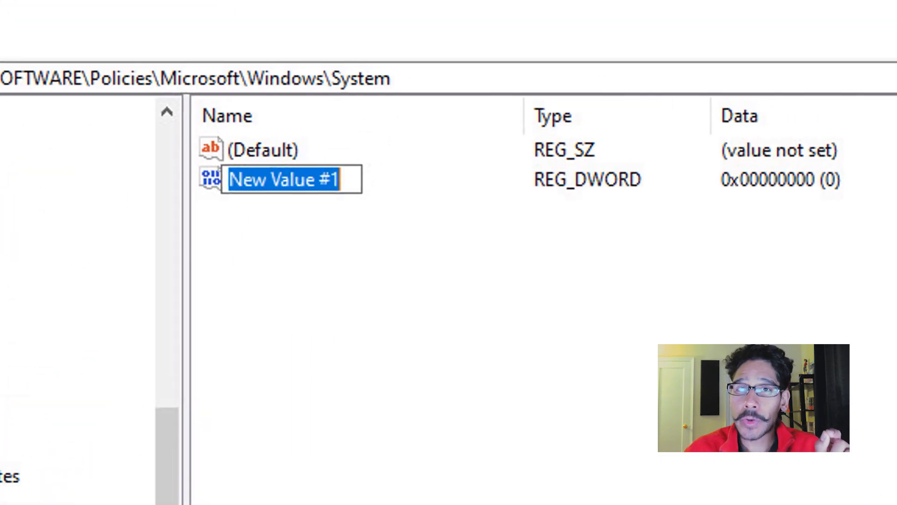
pyautogui.write('AllowCrossDeviceClipboard')
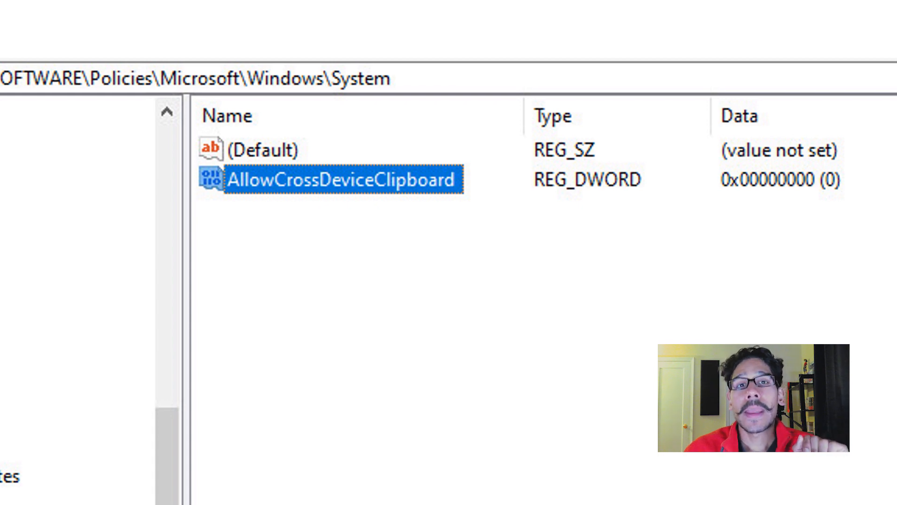
pyautogui.doubleClick(341, 179)
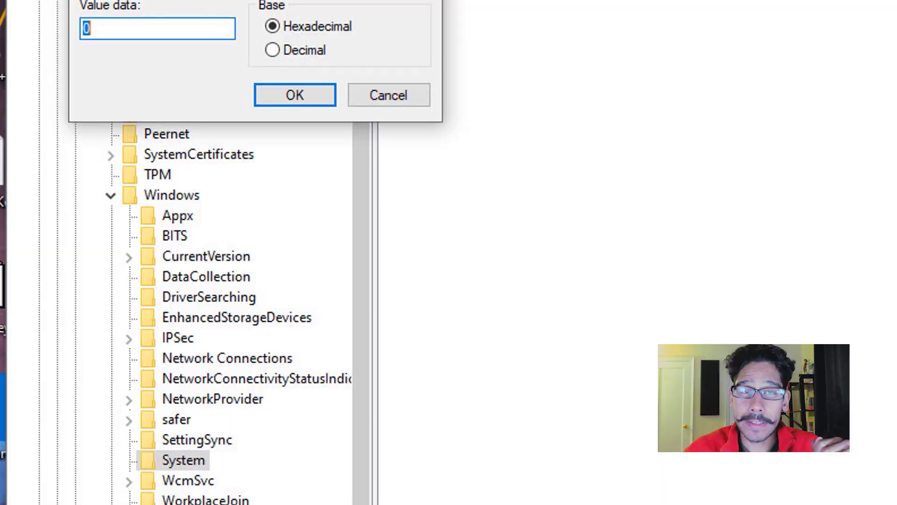
# - Run gpedit.msc from the Start menu's Run prompt
pyautogui.rightClick(22, 486)
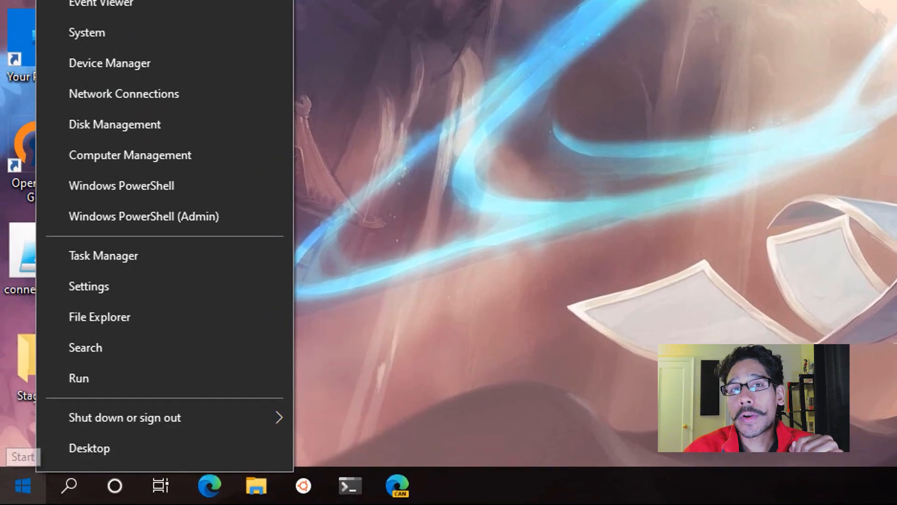
pyautogui.click(78, 378)
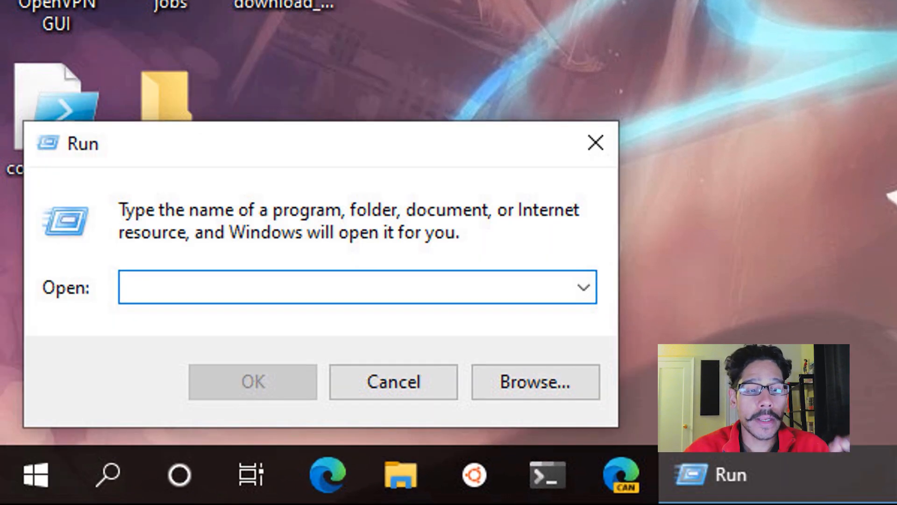
pyautogui.write('gpedit.msc')
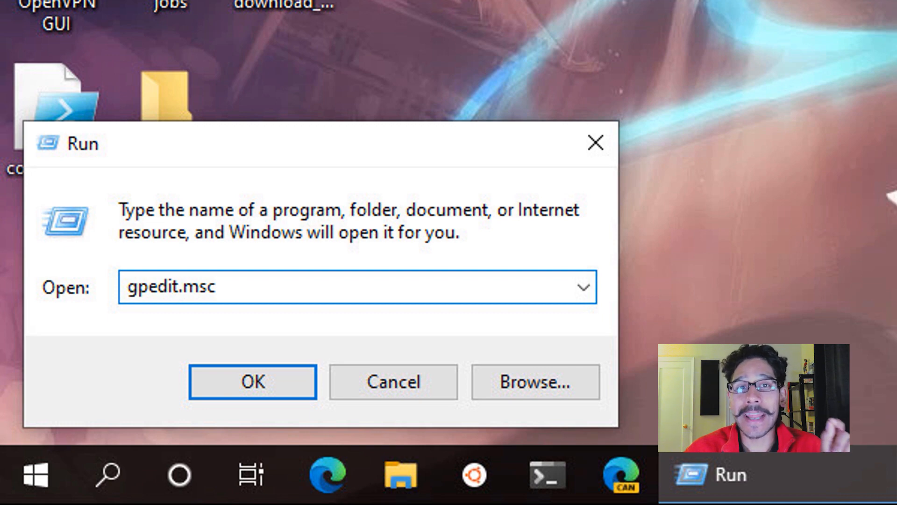
pyautogui.click(252, 381)
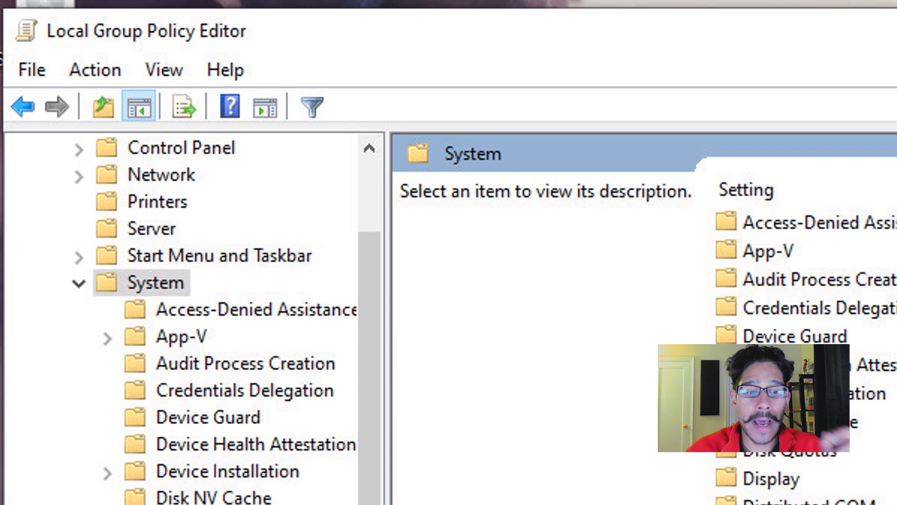
# - Choose Disabled for 'Allow Clipboard synchronization across devices' under System > OS Policies
pyautogui.scroll(-3)
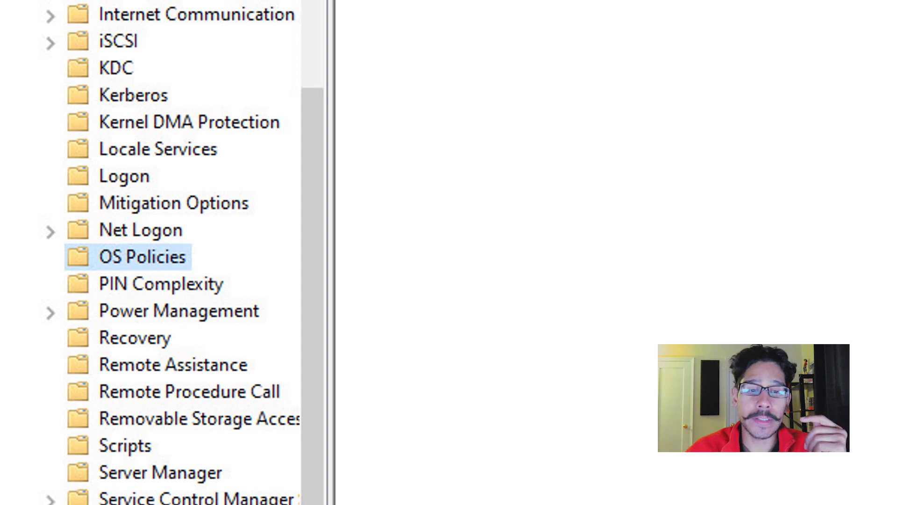
pyautogui.click(142, 256)
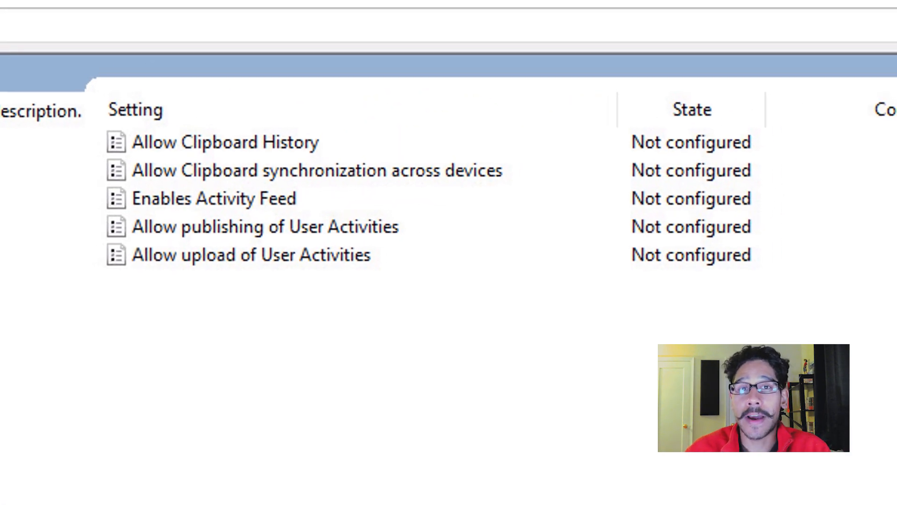
pyautogui.doubleClick(316, 170)
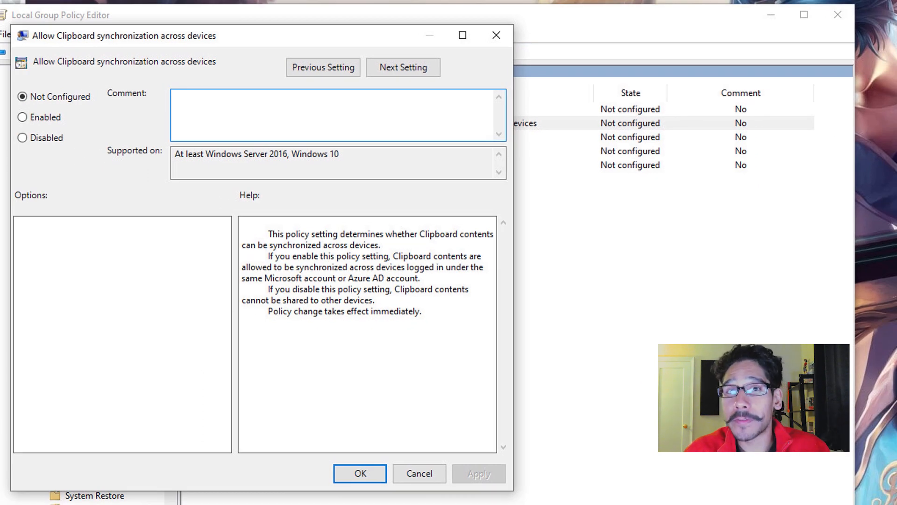
pyautogui.click(22, 138)
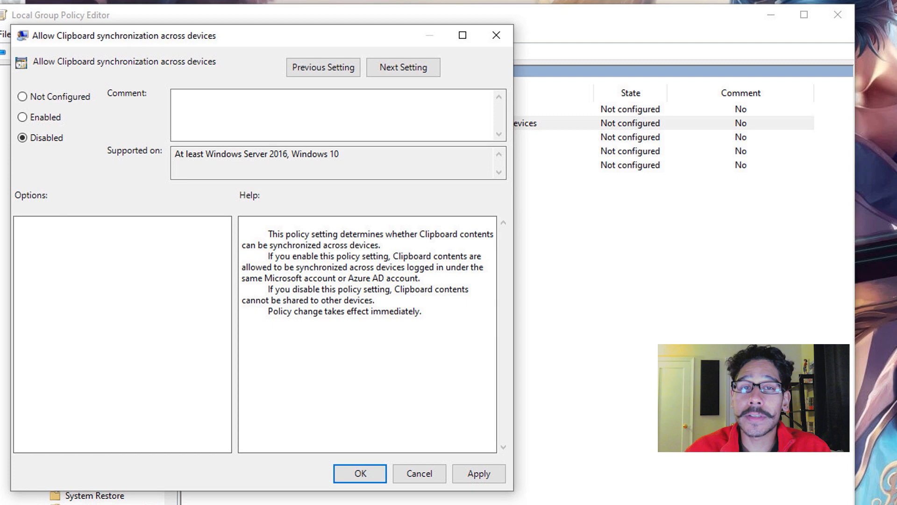